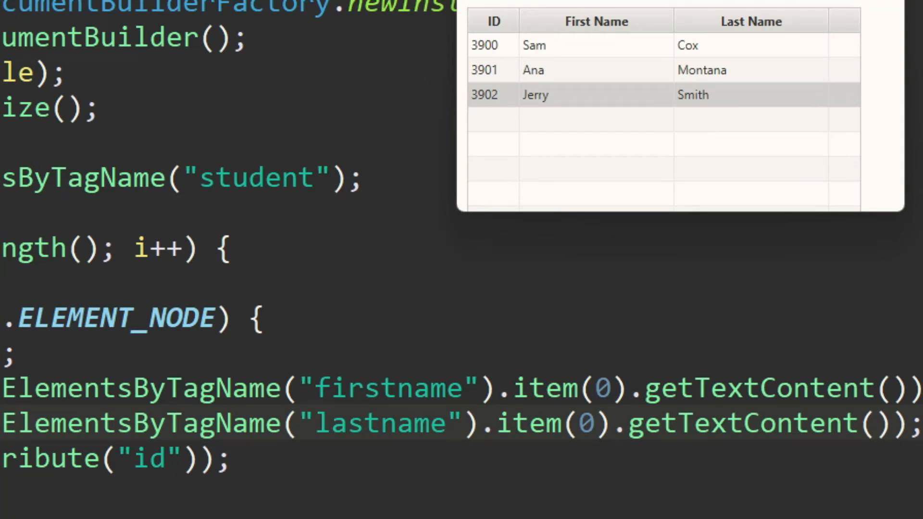
Select the Jerry Smith row, close the XML Data App, and show students.xml.
click(595, 95)
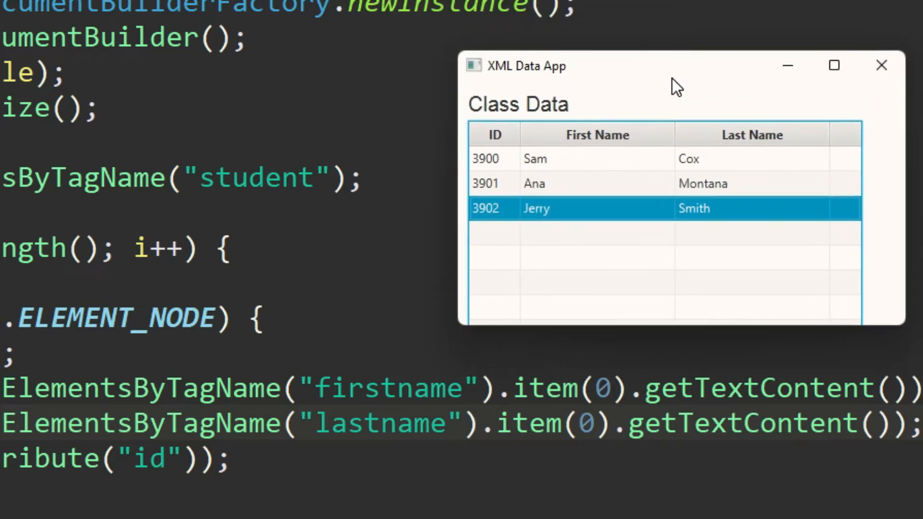
mouse_move(707, 16)
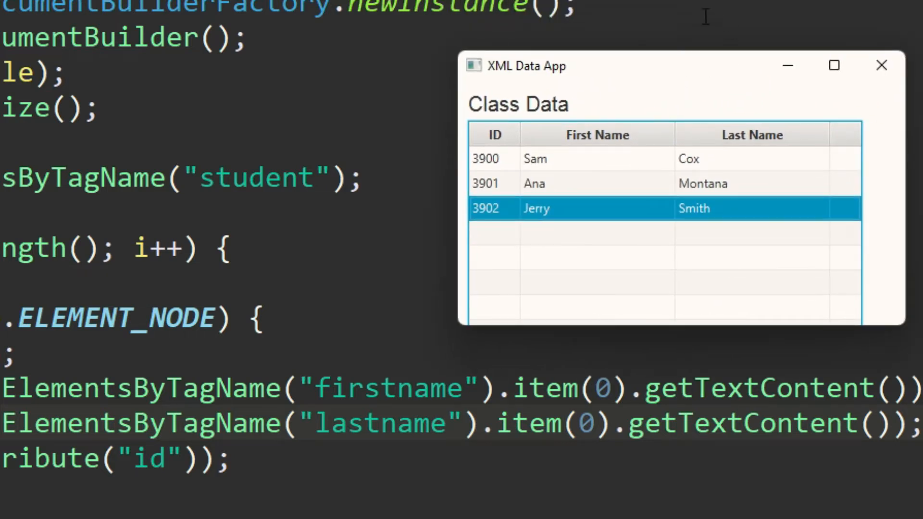
mouse_move(650, 468)
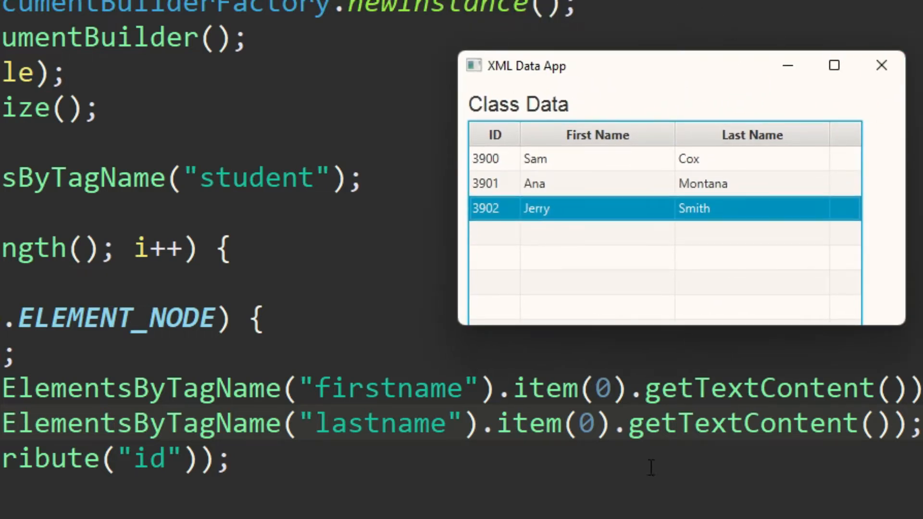
mouse_move(637, 135)
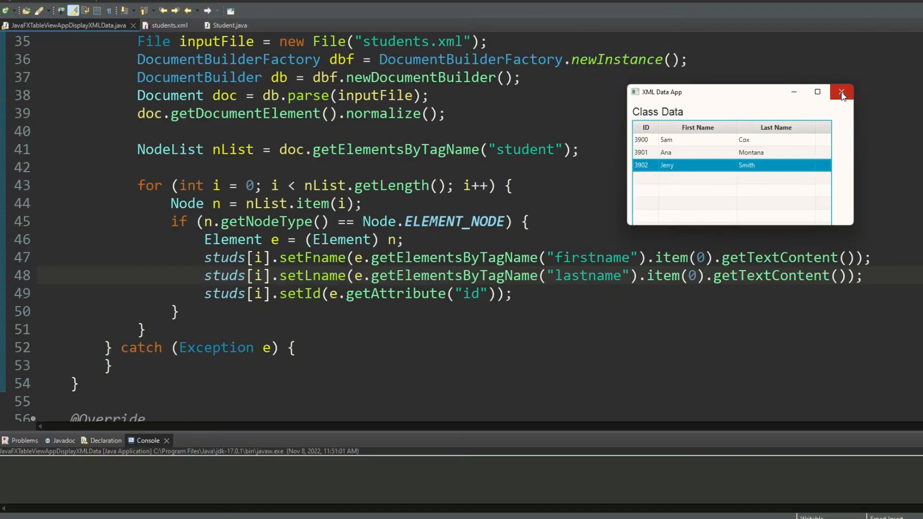
click(842, 92)
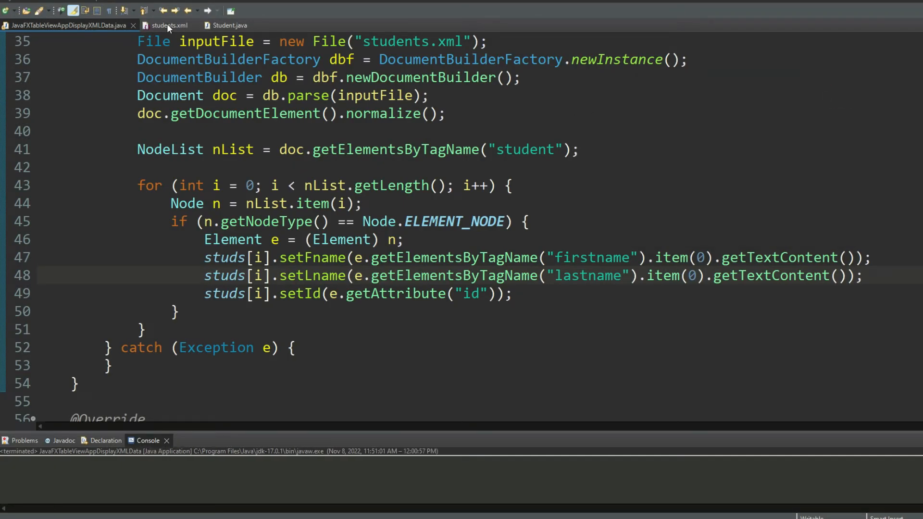
click(169, 25)
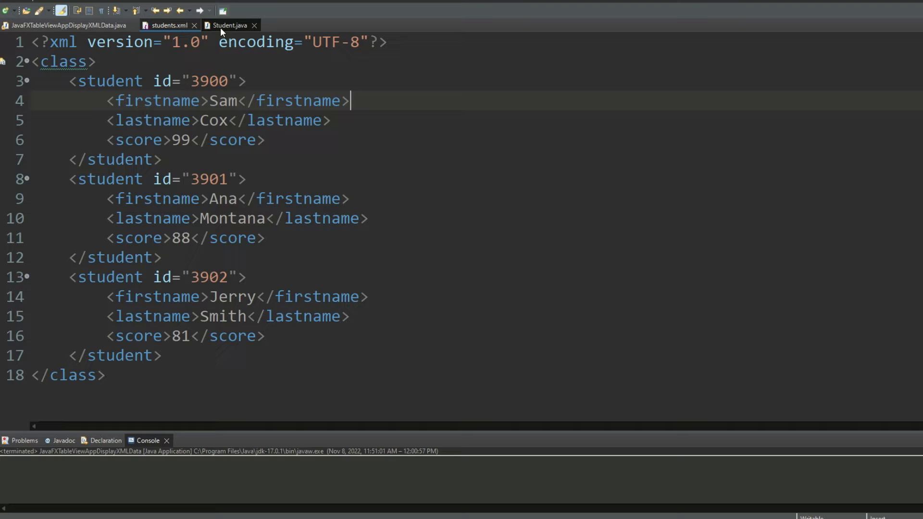
Show Student.java and scroll through its id, fname, lname fields, constructors and getters/setters.
click(229, 25)
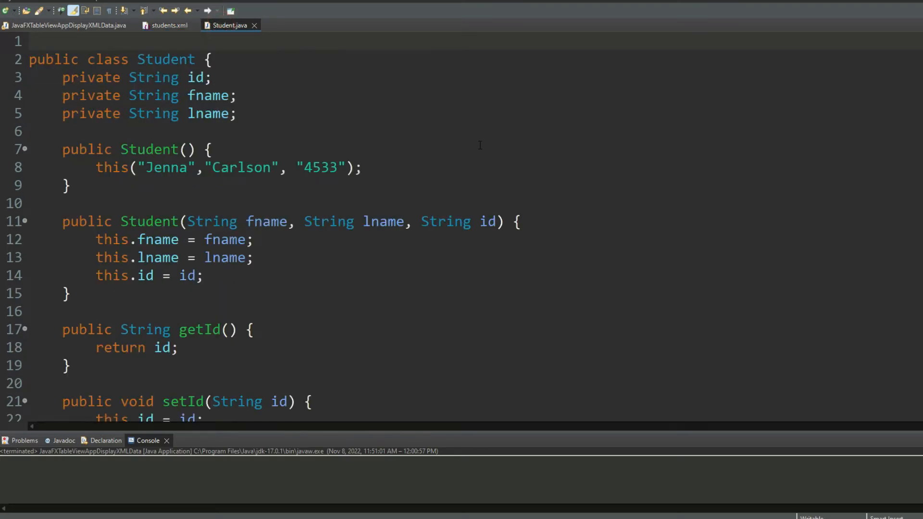
click(27, 42)
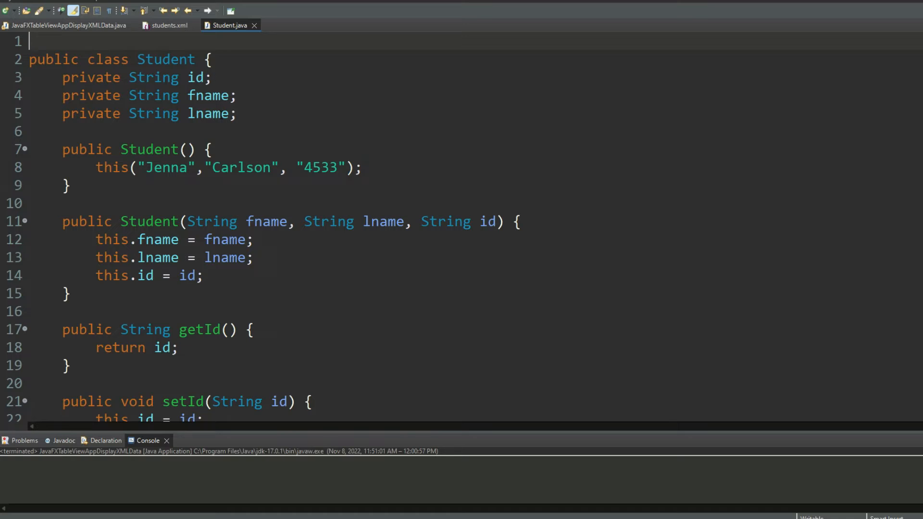
mouse_move(251, 110)
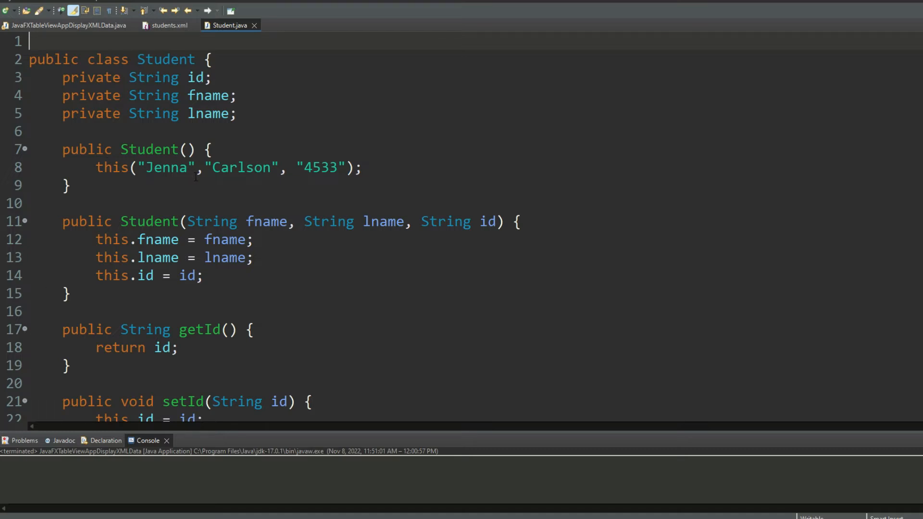
scroll(down, 3)
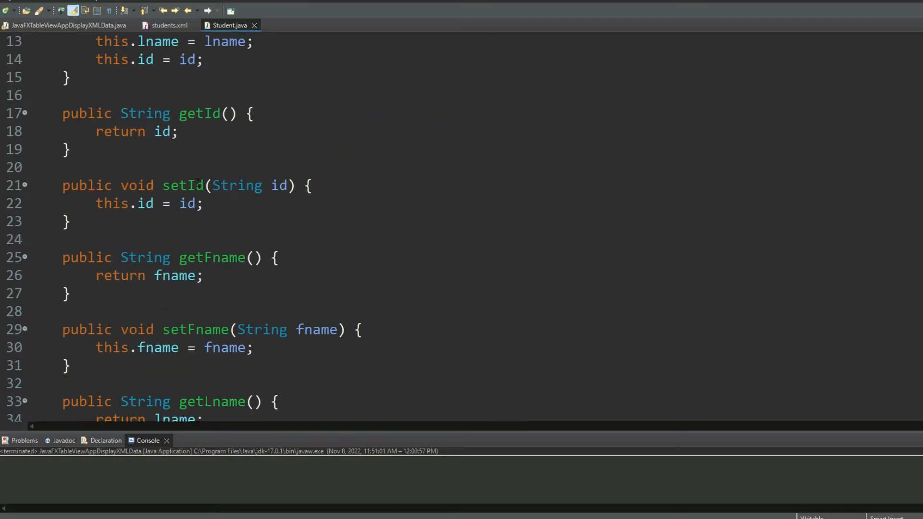
scroll(down, 3)
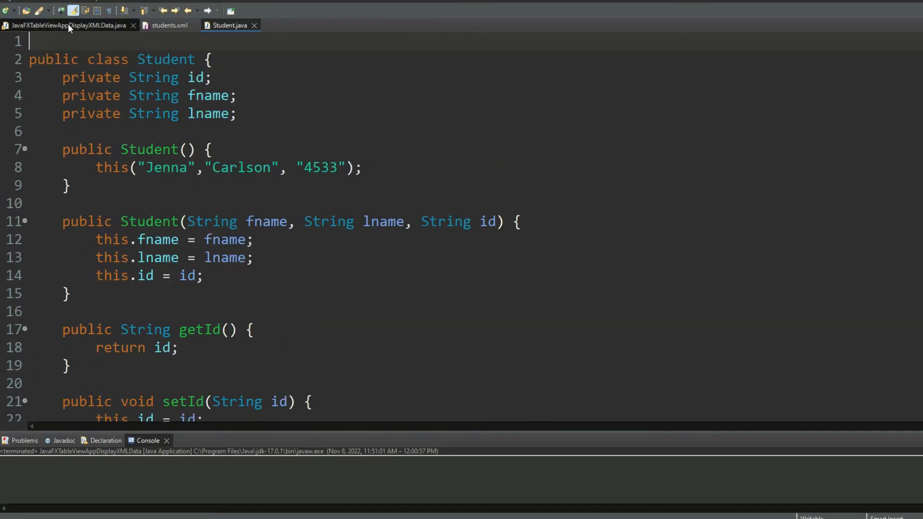
Show JavaFXTableViewAppDisplayXMLData.java and scroll through the xmlData() parsing loop beside the running table.
click(66, 25)
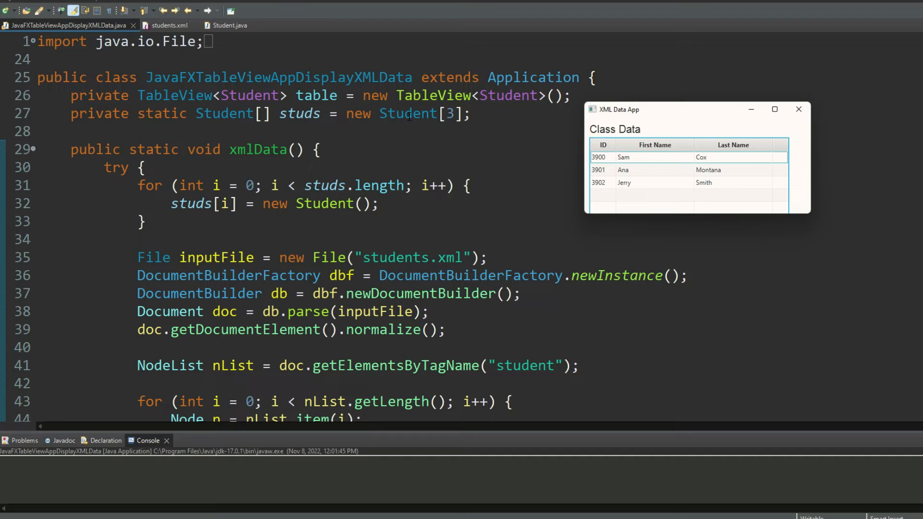
scroll(down, 3)
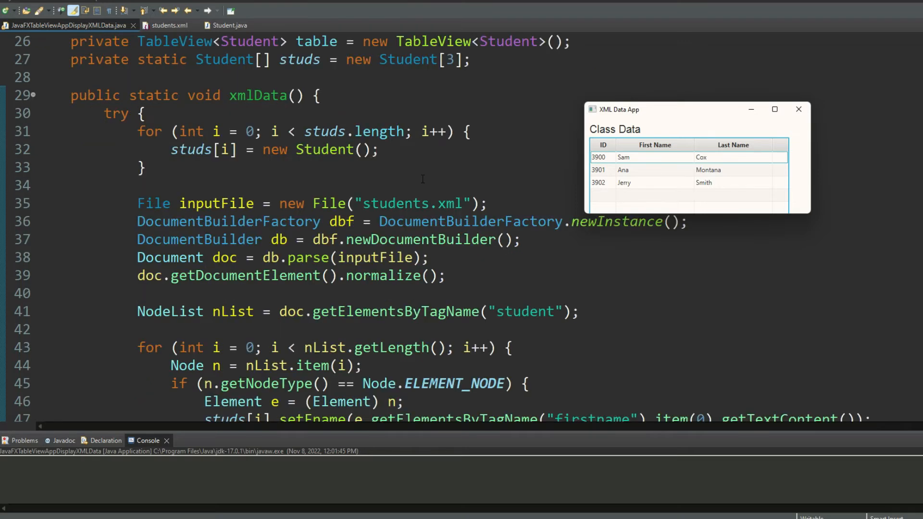
scroll(down, 3)
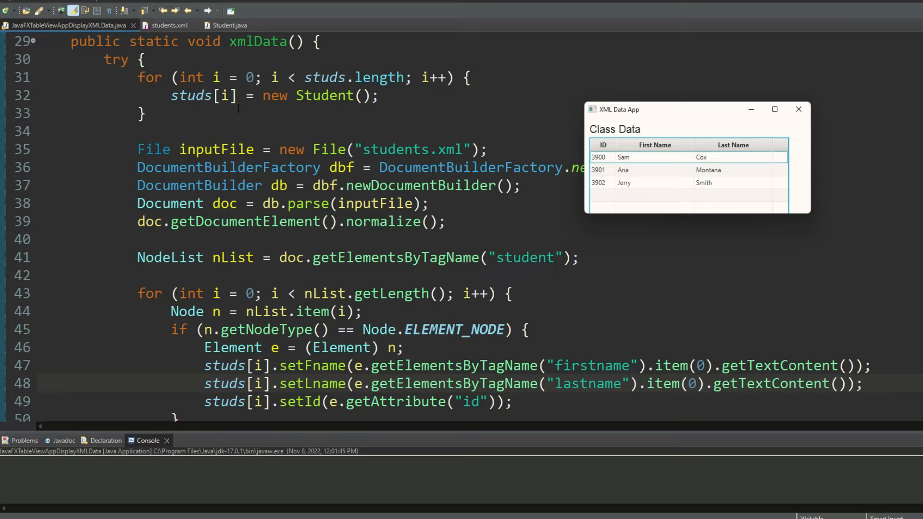
scroll(up, 3)
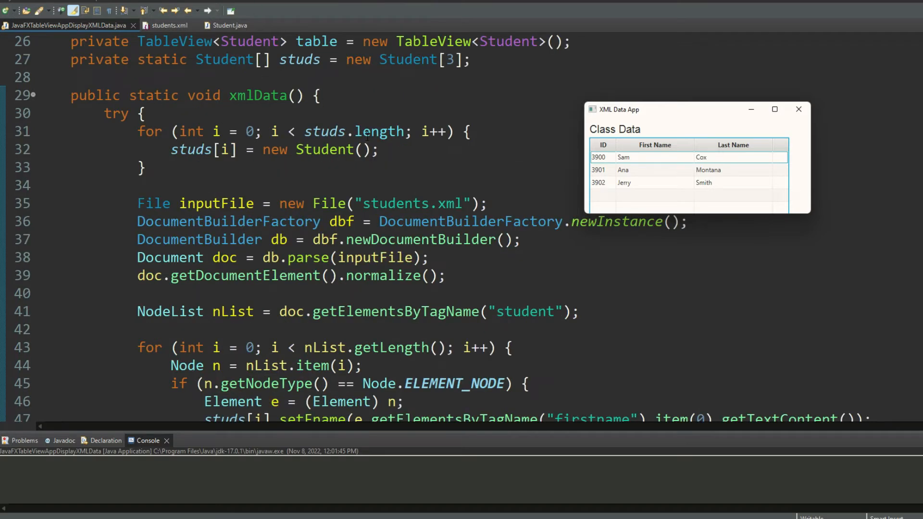
scroll(down, 3)
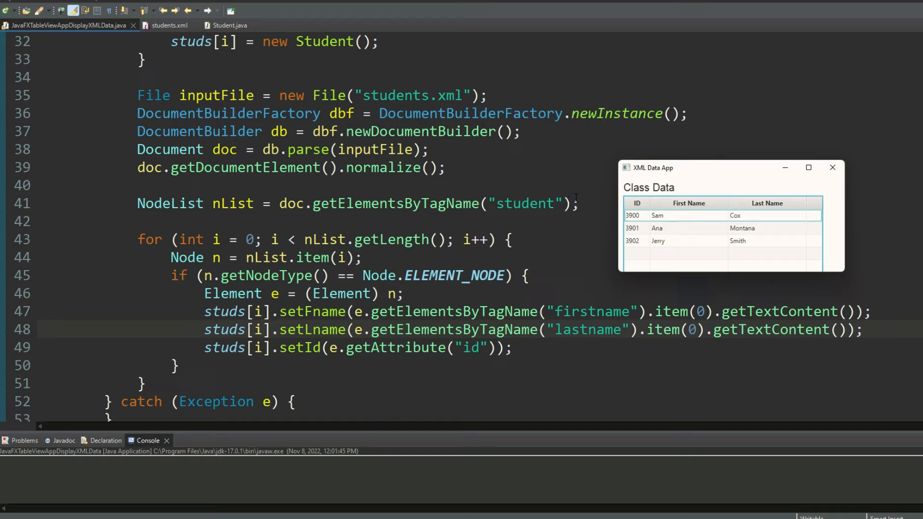
mouse_move(585, 193)
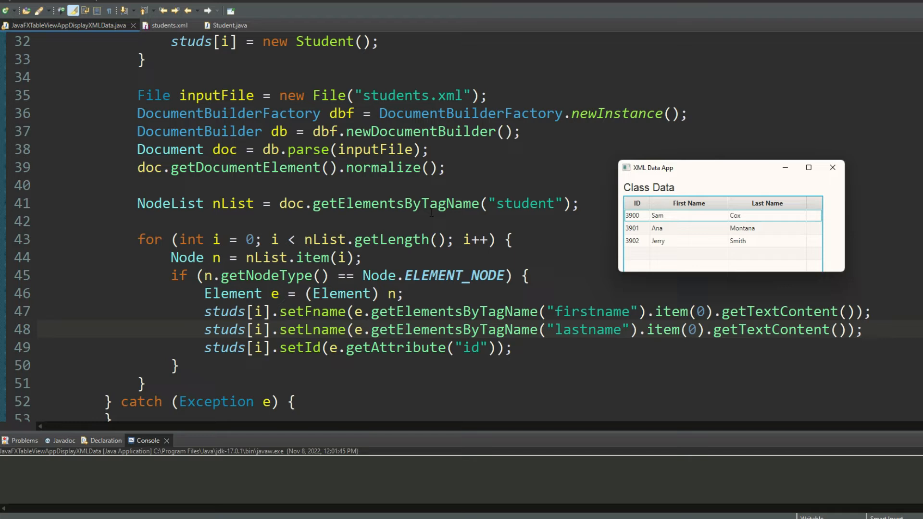
scroll(down, 3)
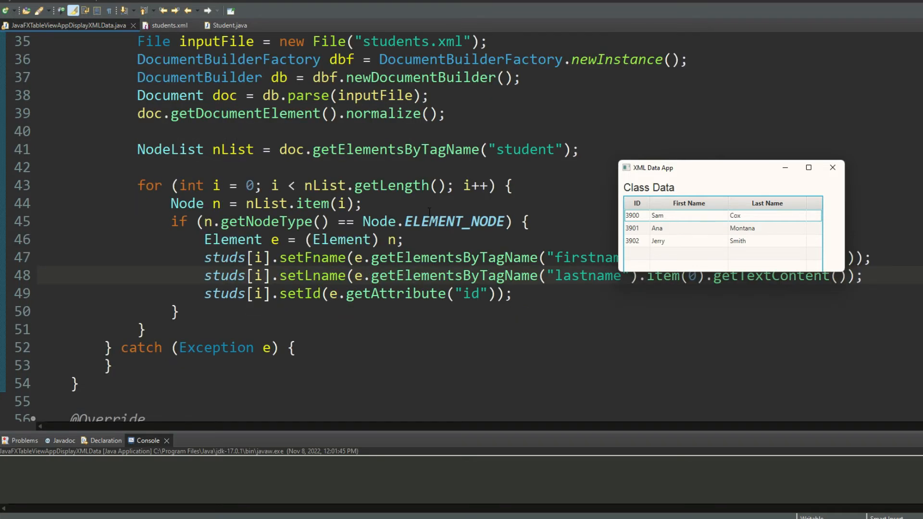
Close the app window, glance at the student element in students.xml, and return to the main source.
click(833, 168)
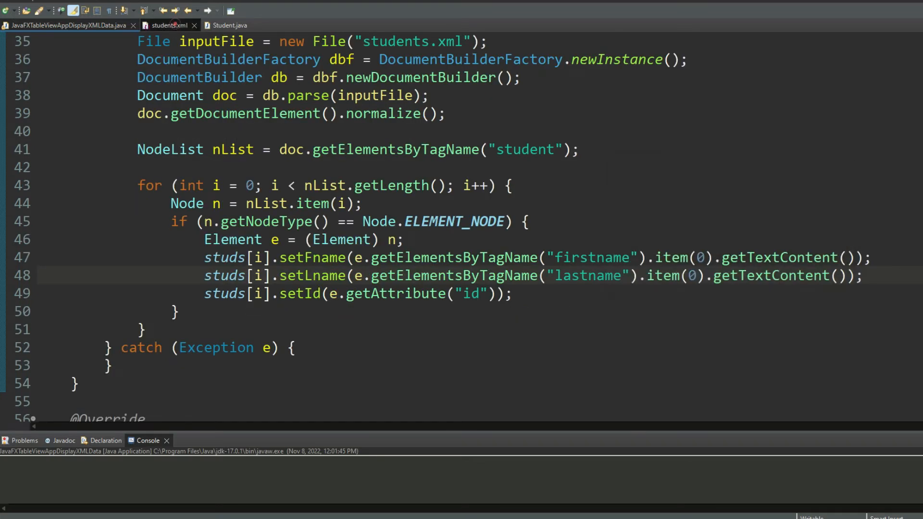
click(169, 25)
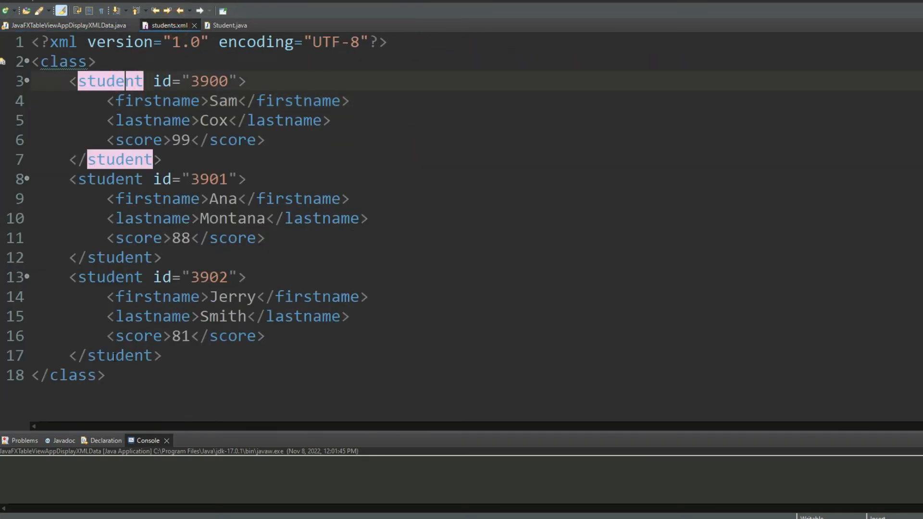
click(66, 25)
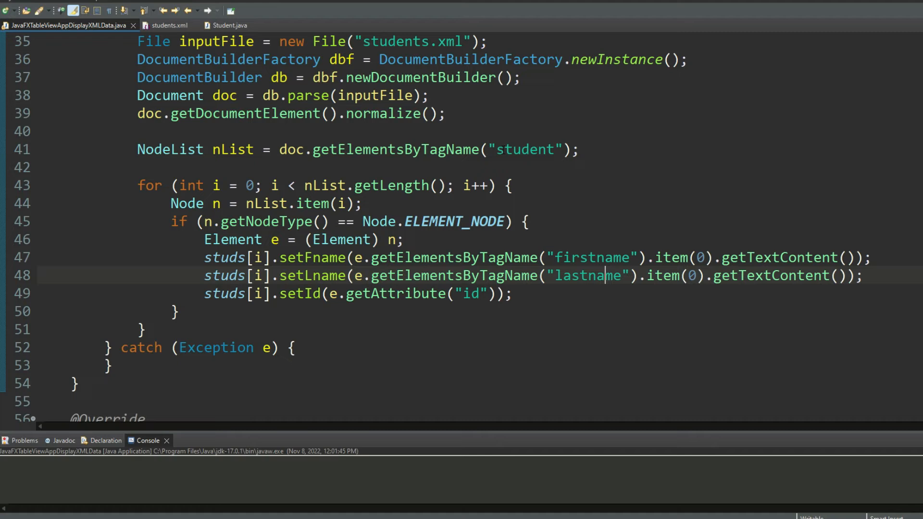
mouse_move(157, 299)
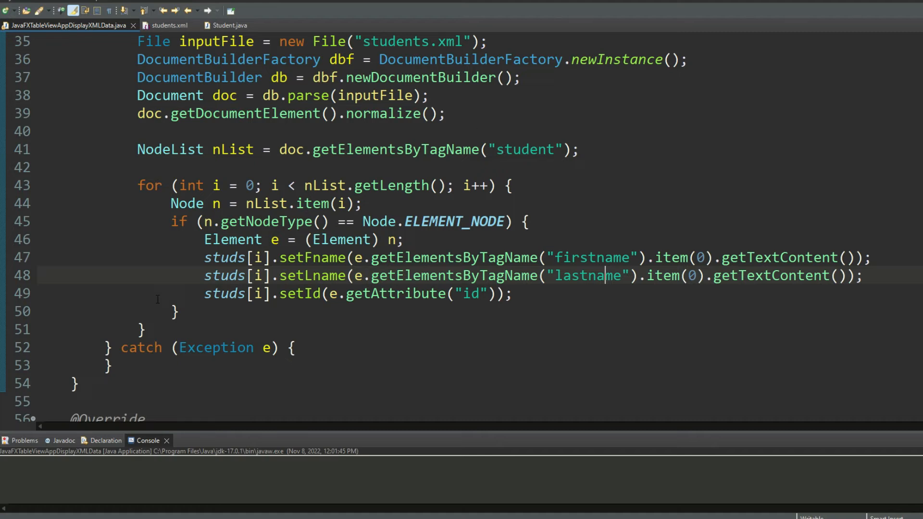
mouse_move(155, 330)
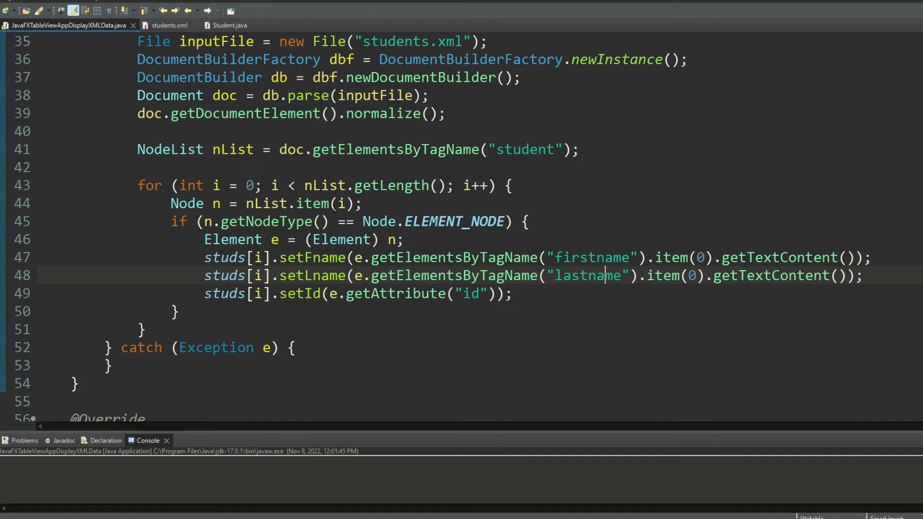
mouse_move(213, 203)
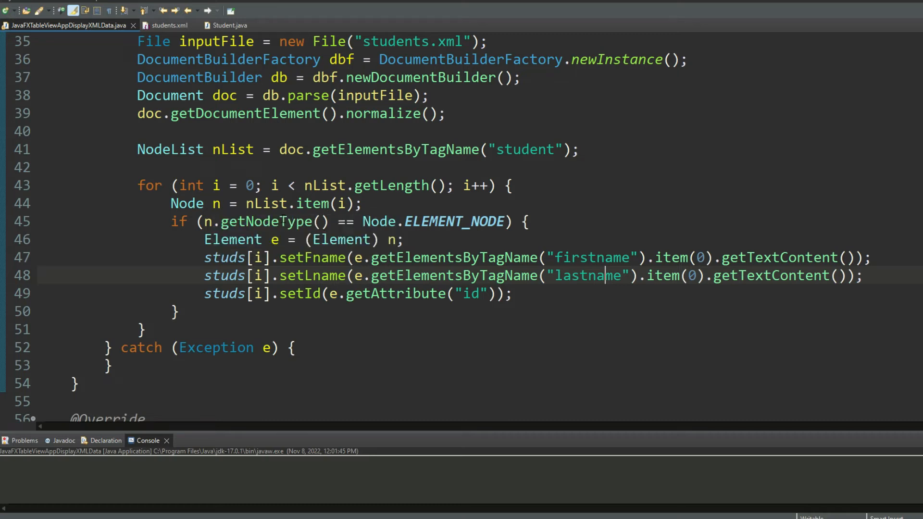
click(397, 240)
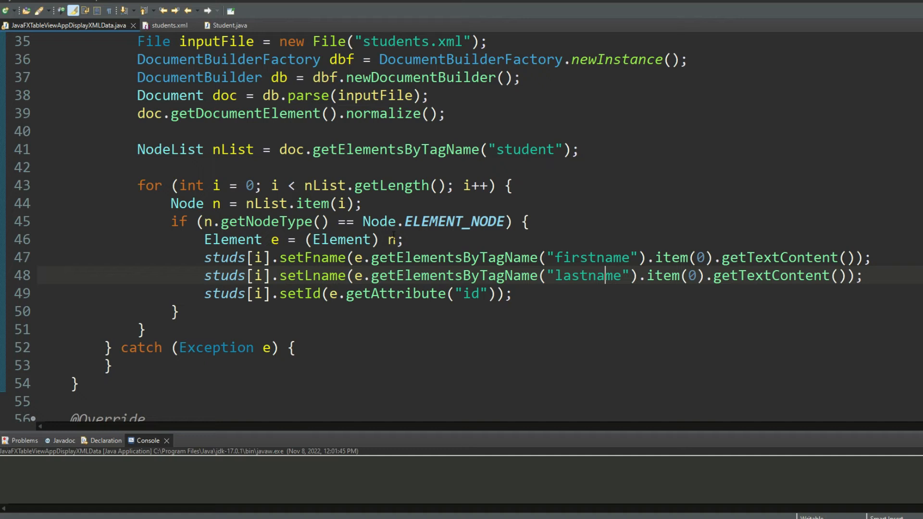
mouse_move(190, 391)
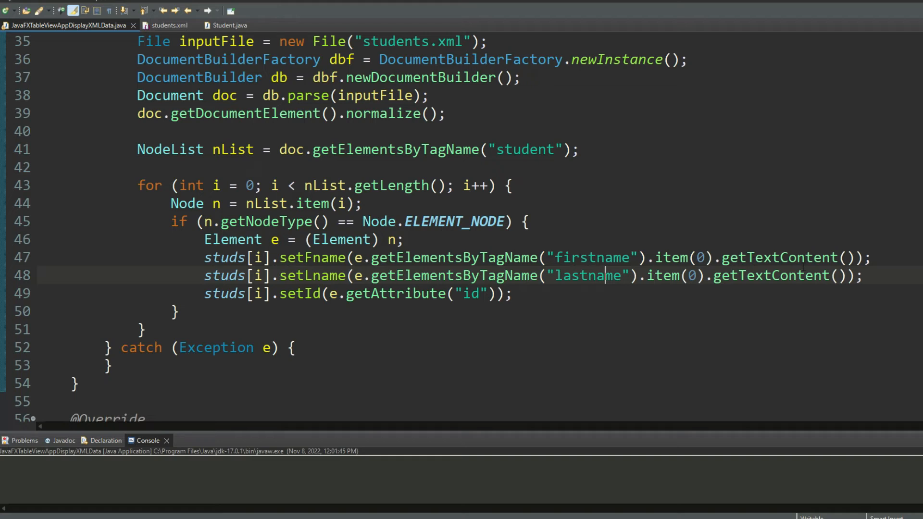
mouse_move(593, 311)
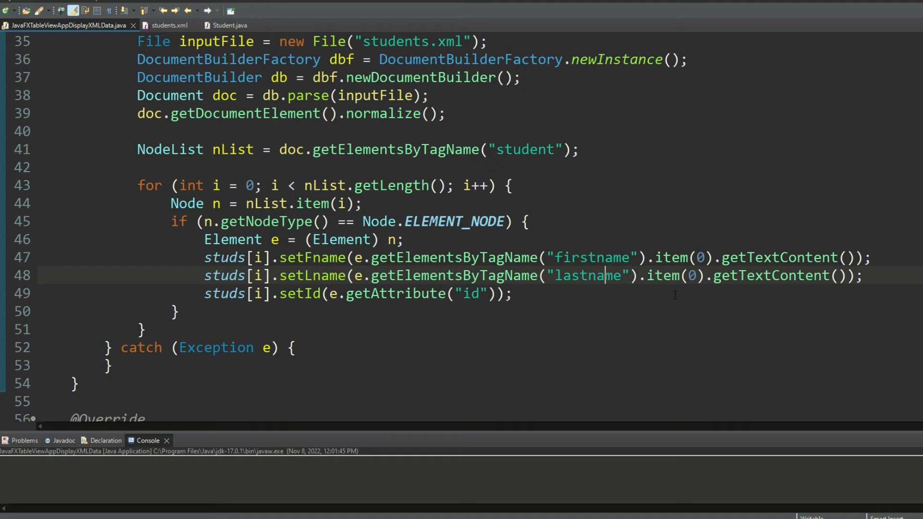
Remove the stray duplicated firstname line from students.xml and return to the Java source.
click(166, 25)
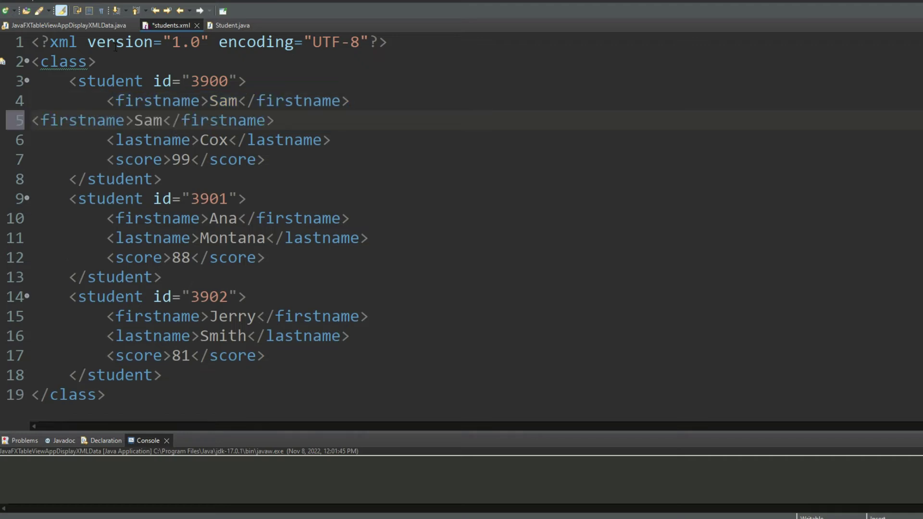
key(Delete)
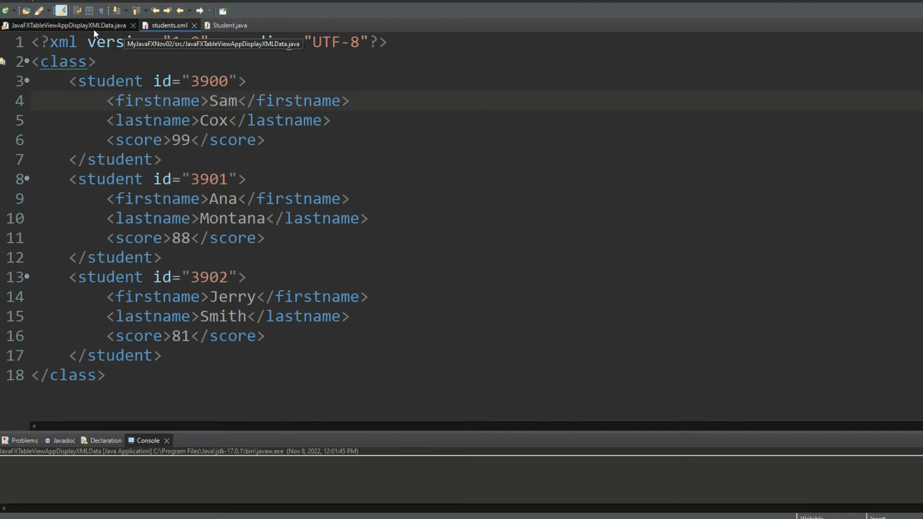
click(67, 25)
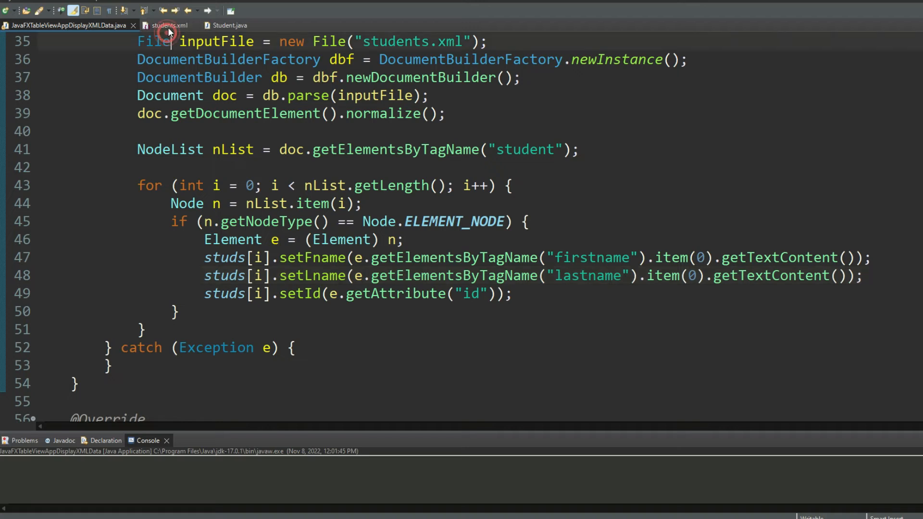
click(169, 25)
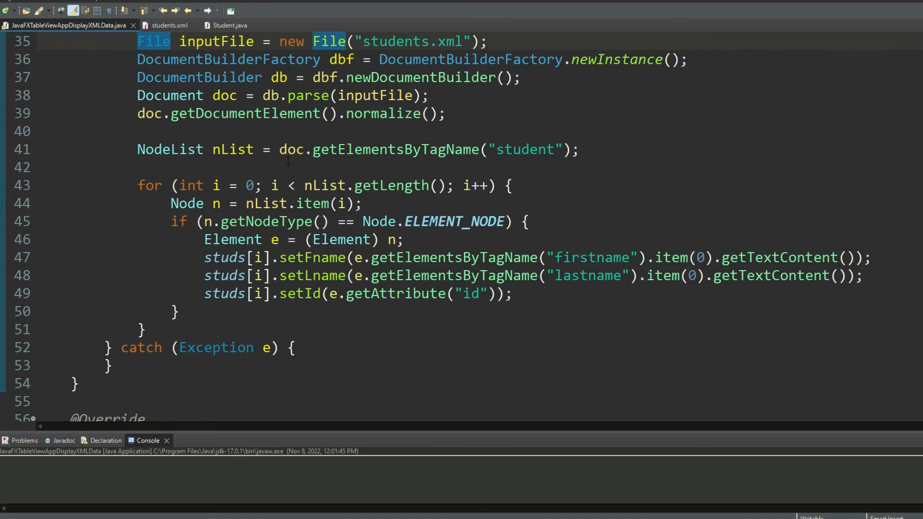
Scroll to the start() method's column setup and bring the XML Data App window forward.
scroll(up, 3)
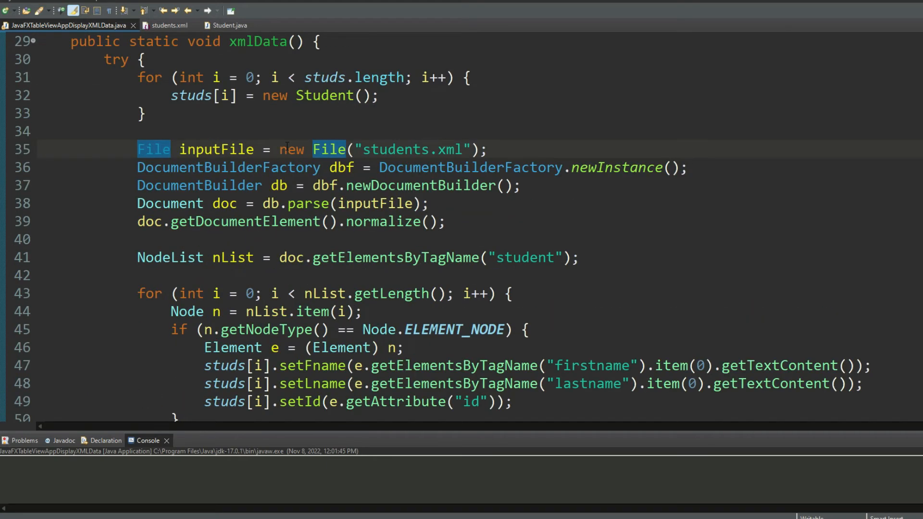
scroll(down, 3)
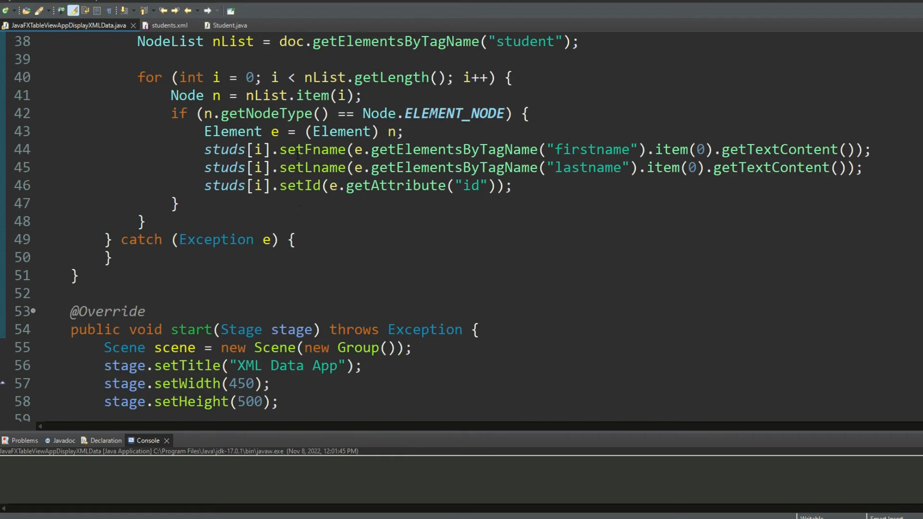
scroll(down, 3)
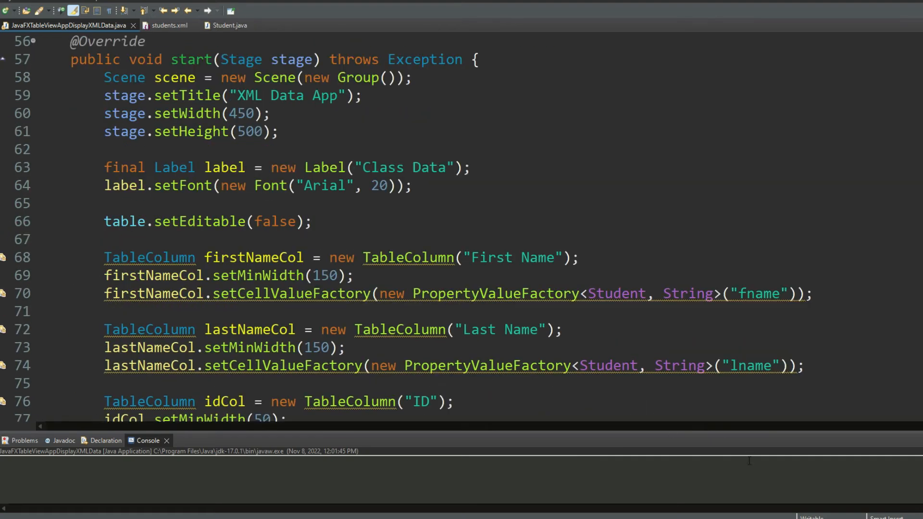
click(230, 9)
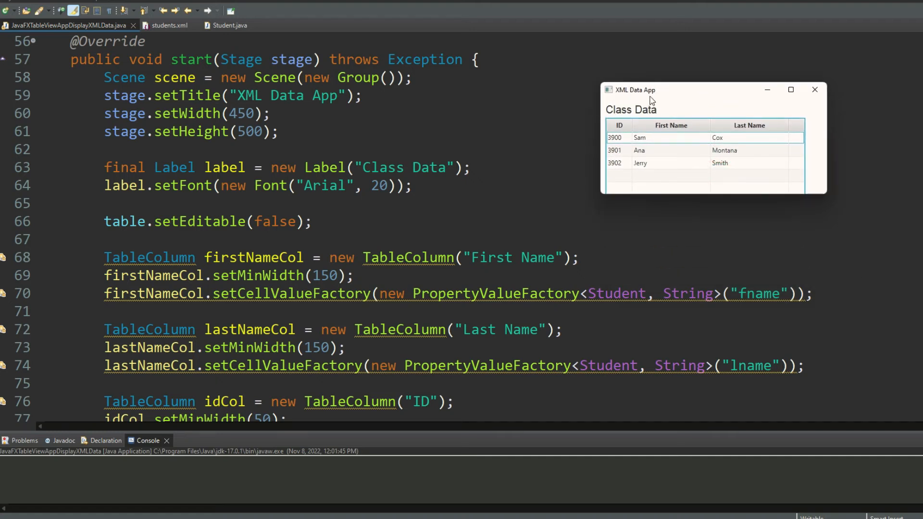
mouse_move(643, 235)
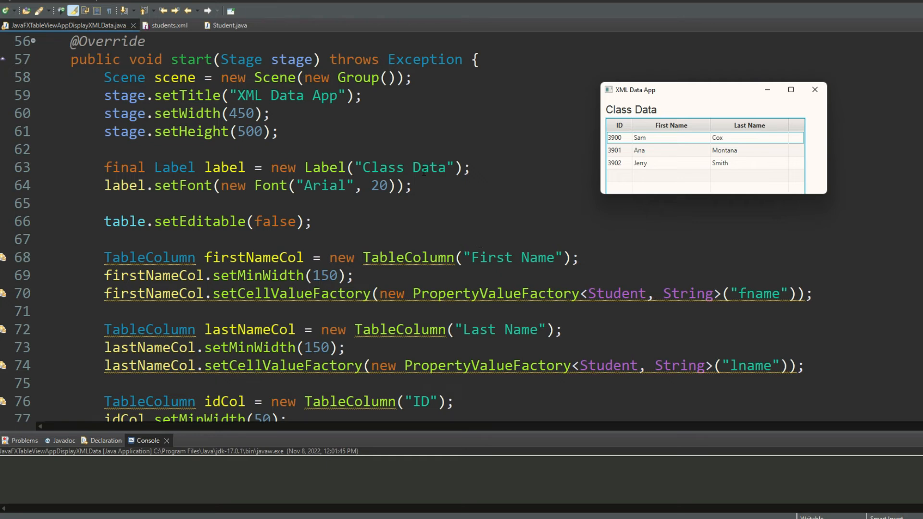
mouse_move(541, 169)
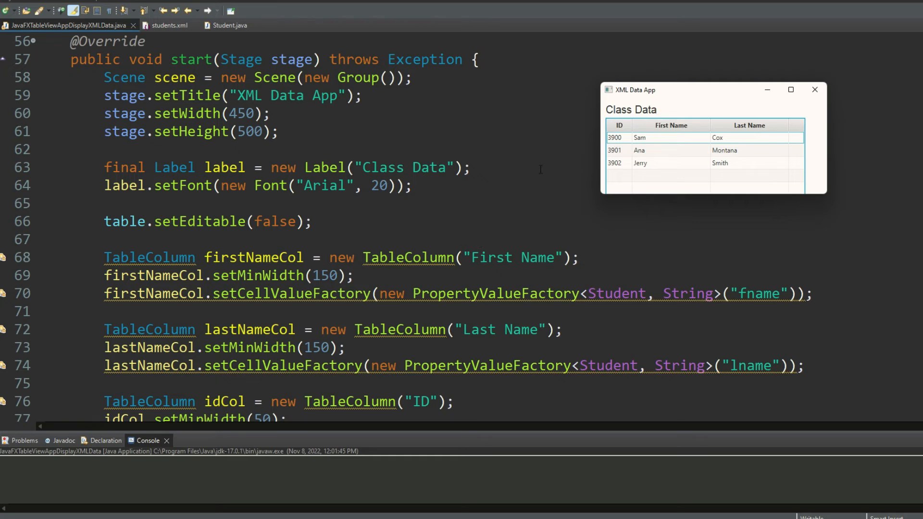
mouse_move(148, 233)
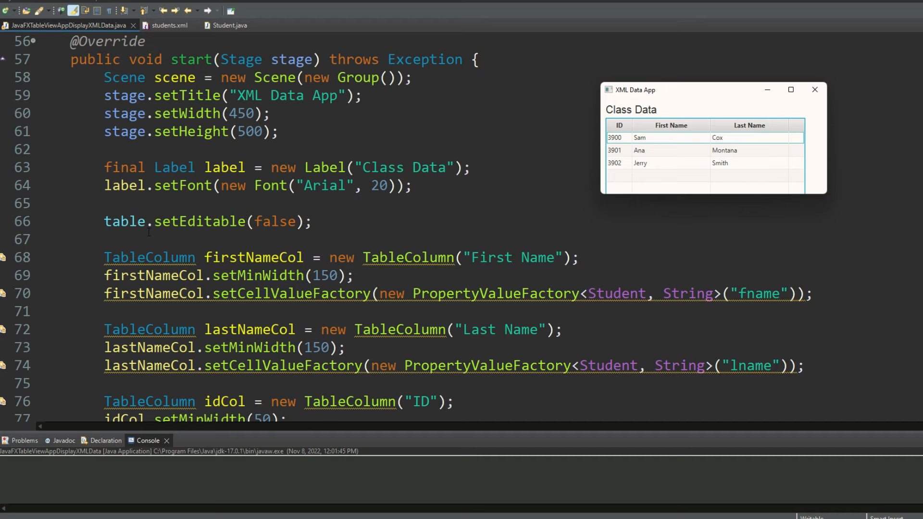
scroll(down, 3)
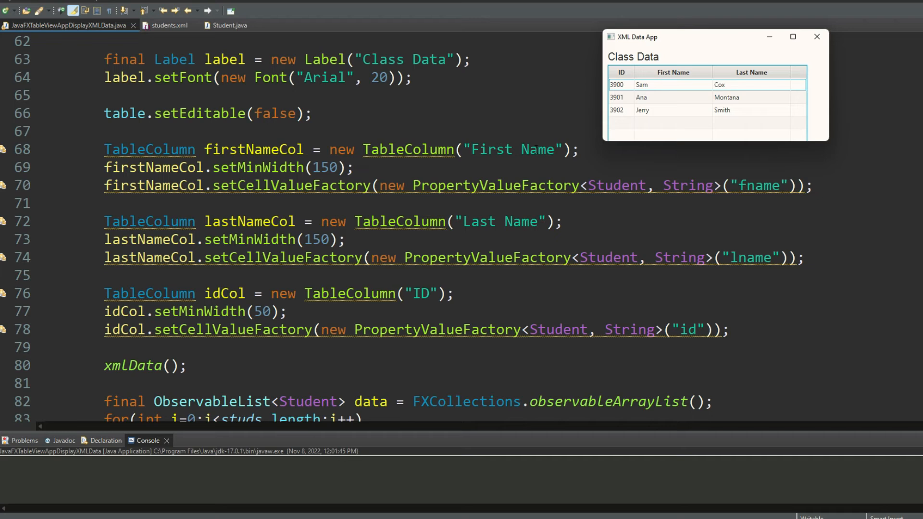
mouse_move(614, 175)
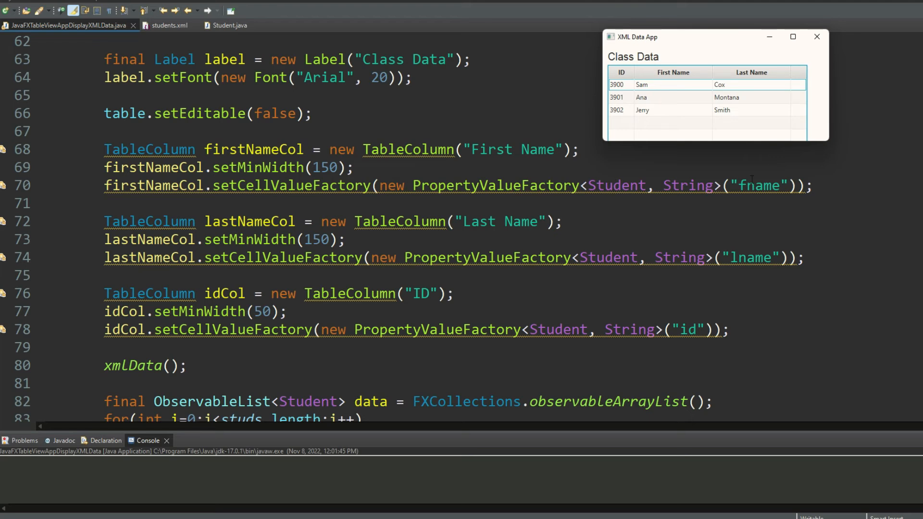
mouse_move(296, 207)
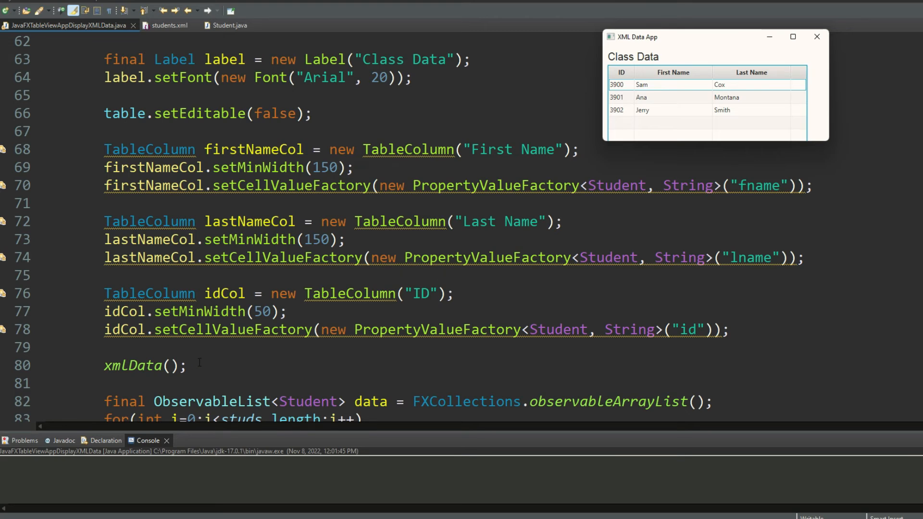
scroll(up, 3)
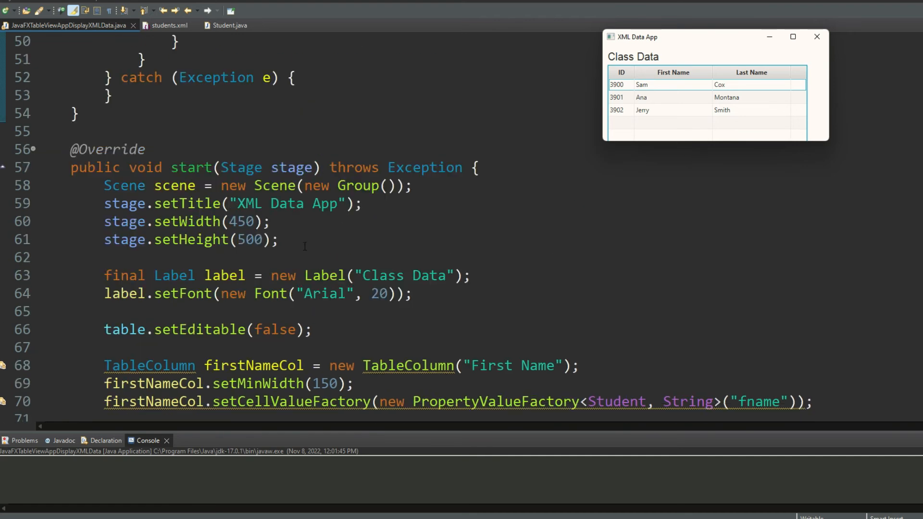
scroll(up, 3)
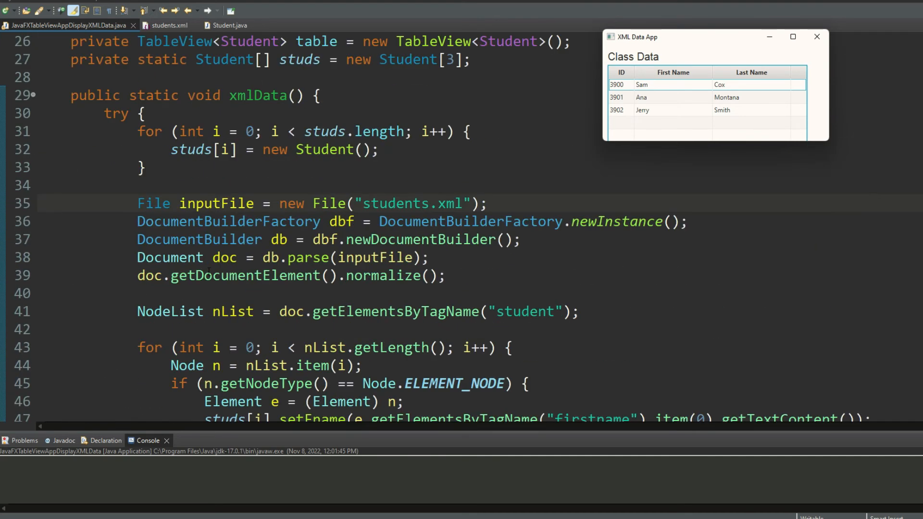
scroll(down, 3)
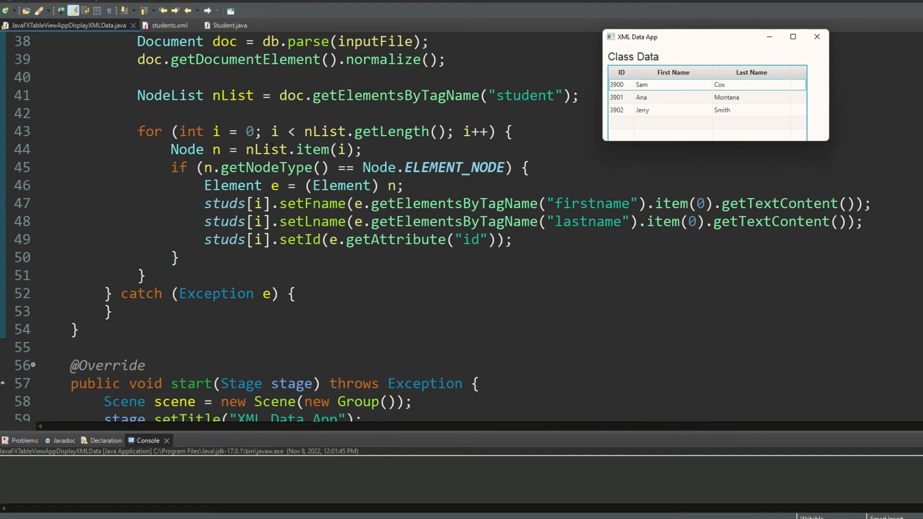
scroll(down, 3)
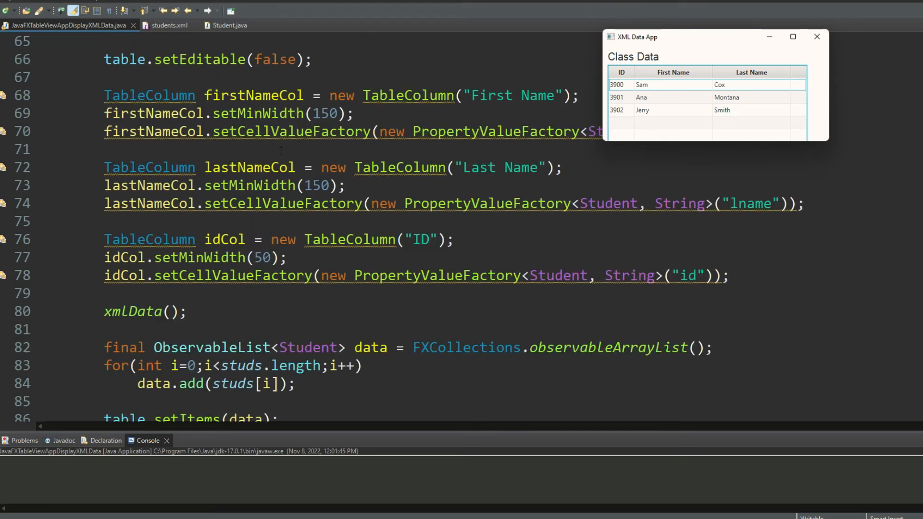
scroll(down, 3)
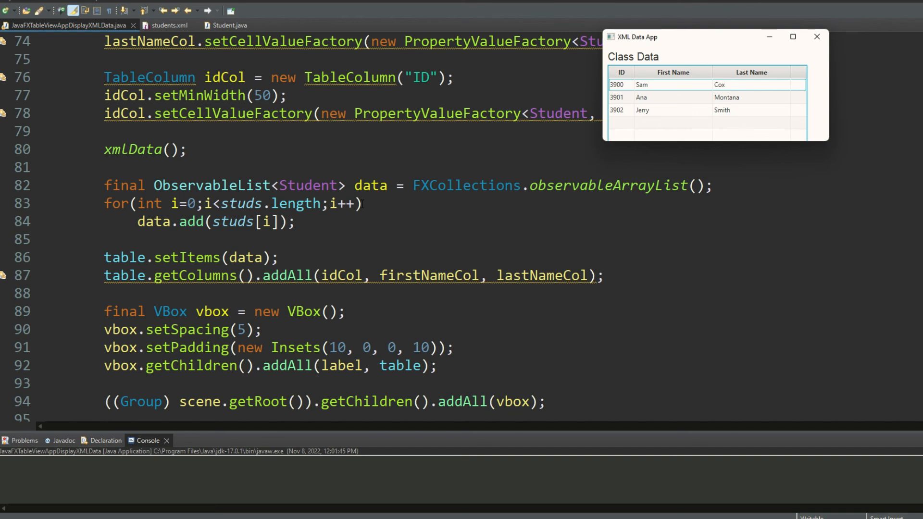
scroll(down, 3)
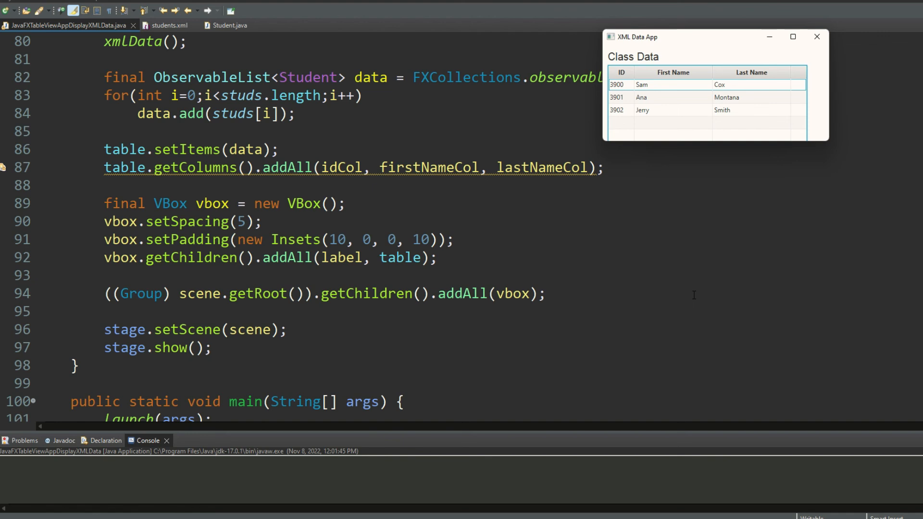
mouse_move(739, 319)
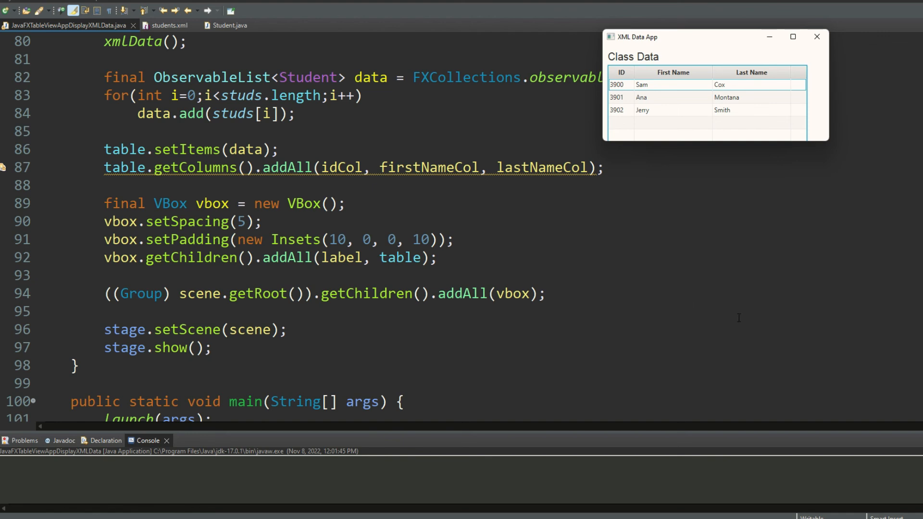
scroll(down, 3)
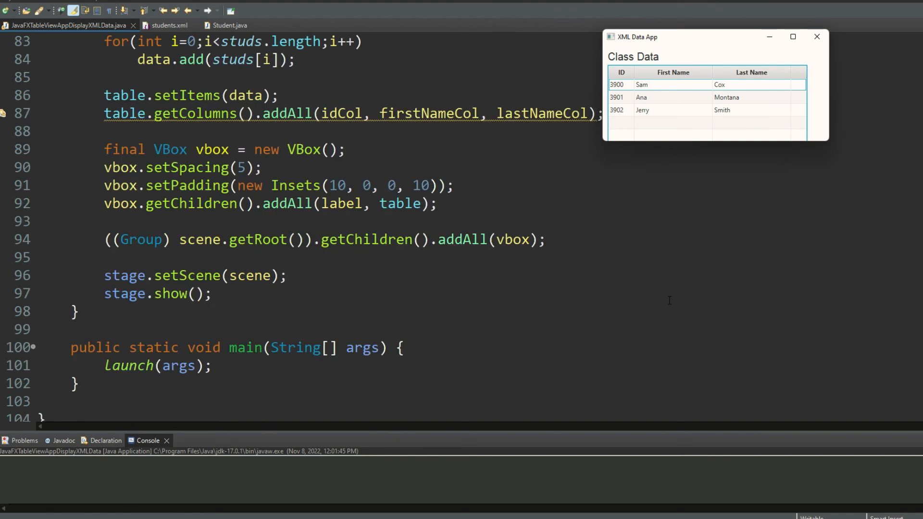
mouse_move(708, 163)
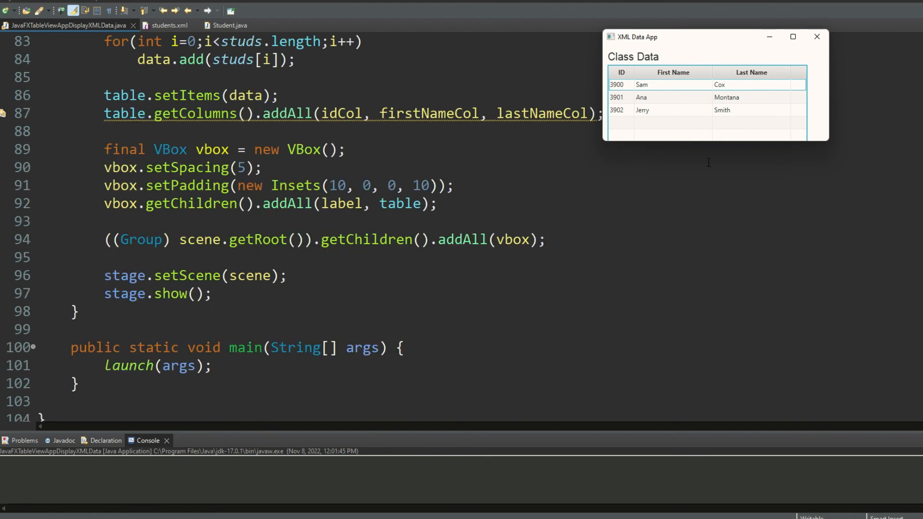